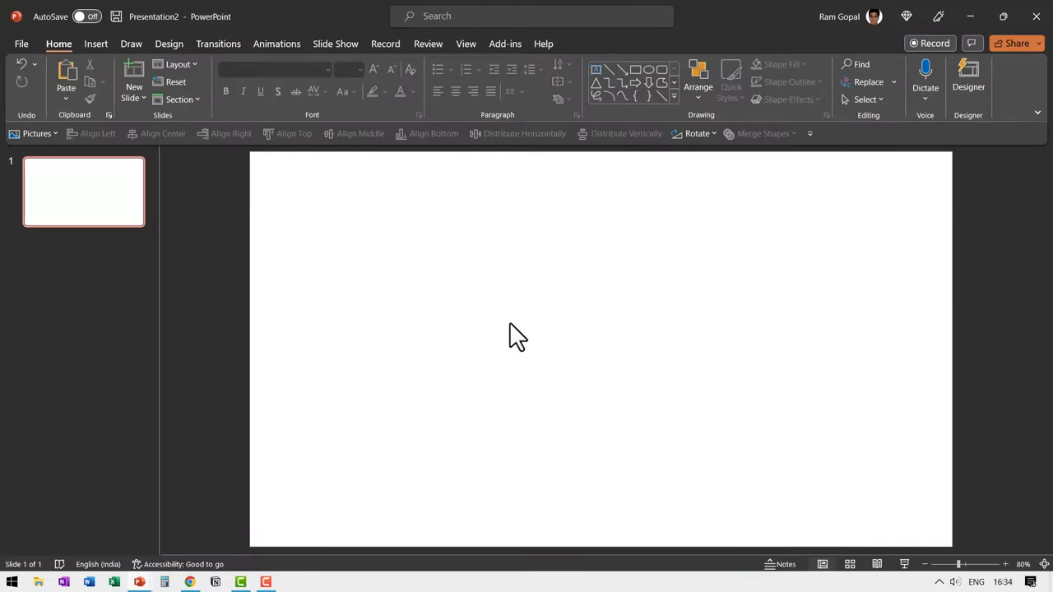
Search stock images for 'bird' and insert the fanned-tail peacock photo.
left_click(95, 44)
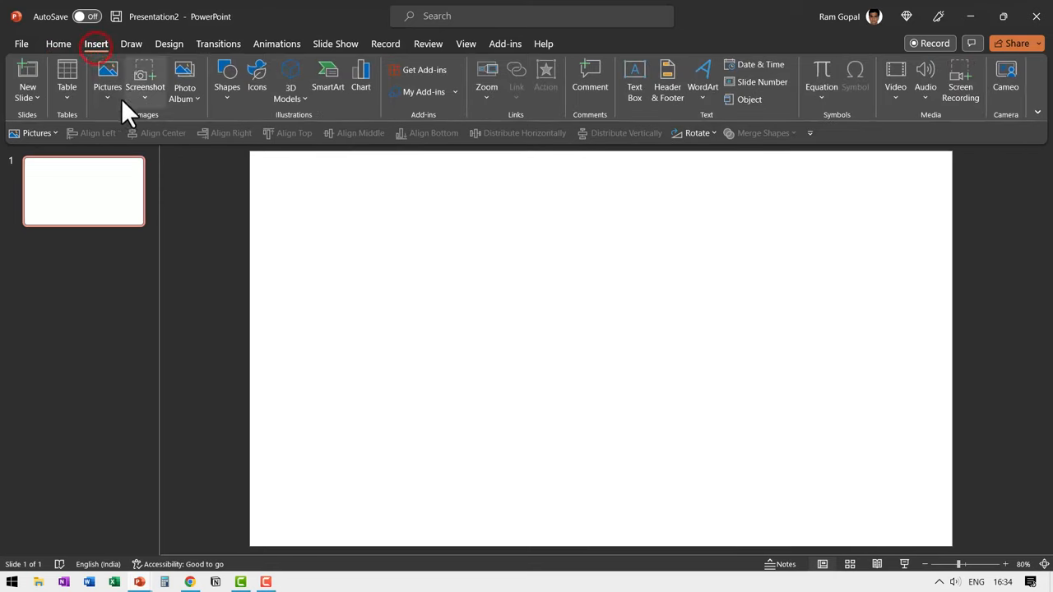
left_click(107, 78)
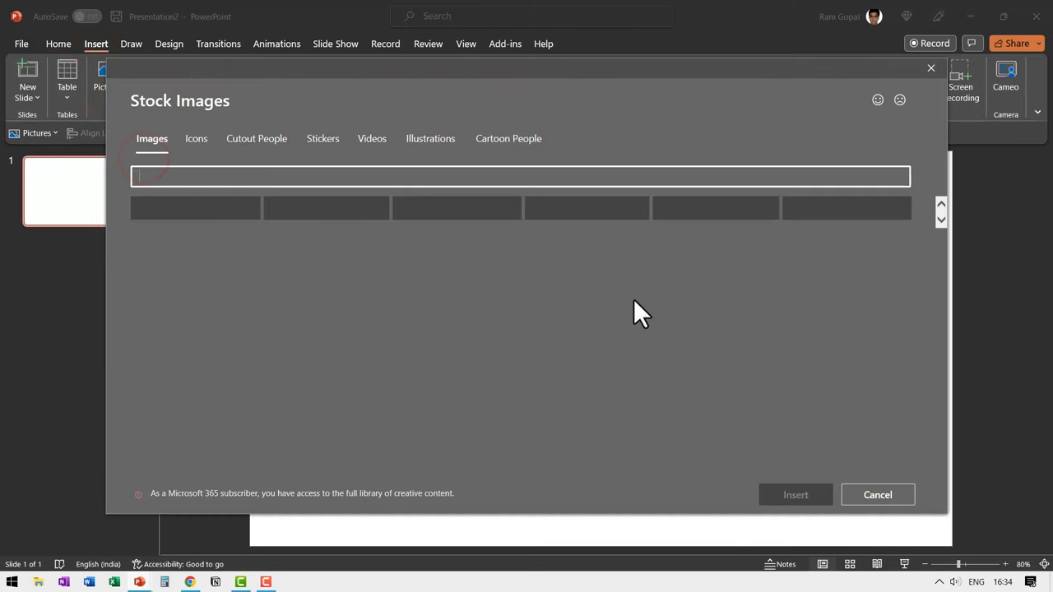
type("bird")
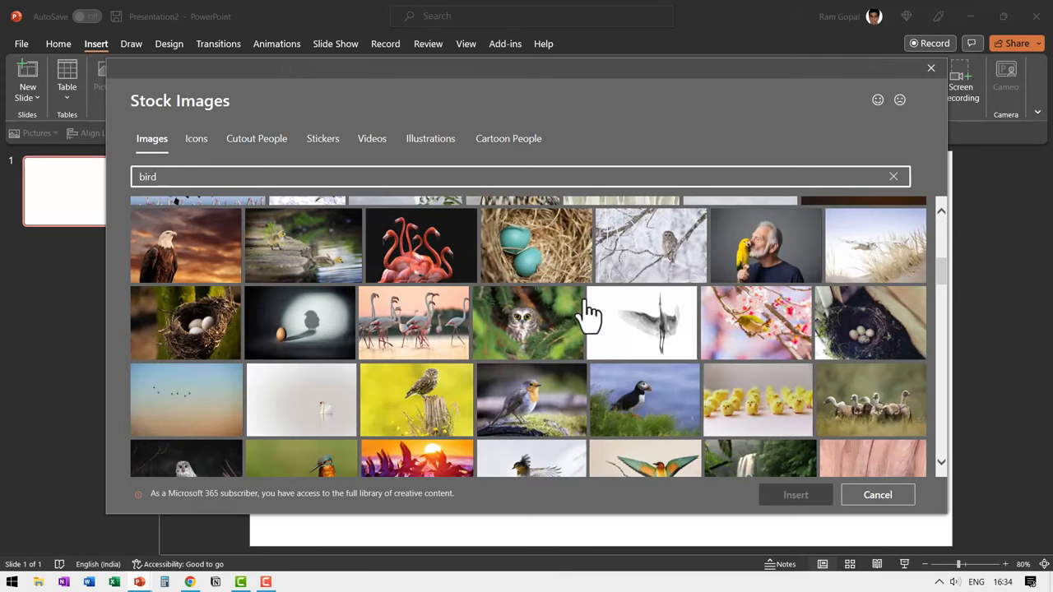
scroll("down", 3)
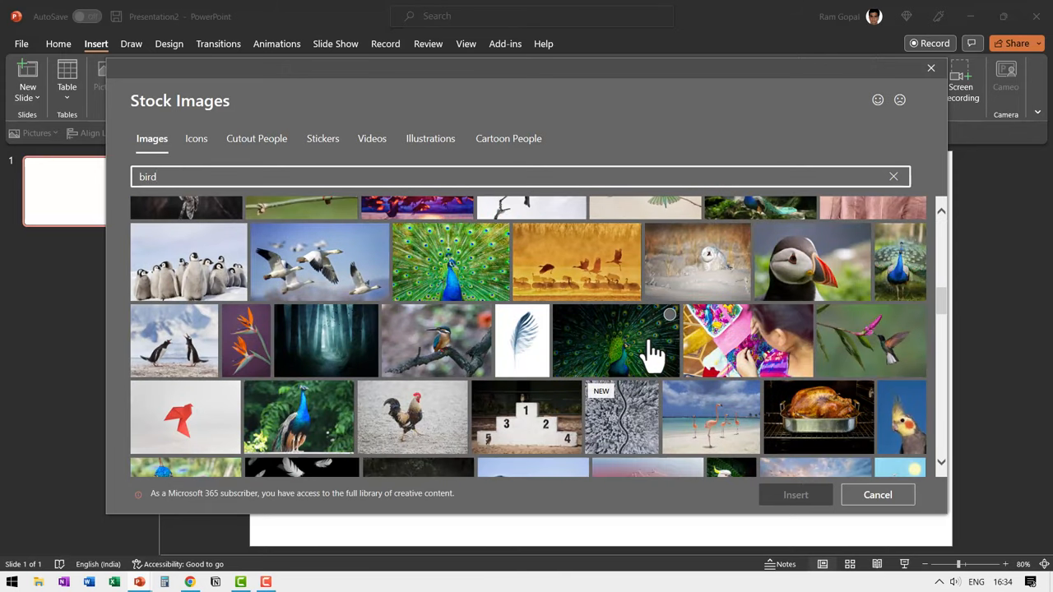
left_click(616, 339)
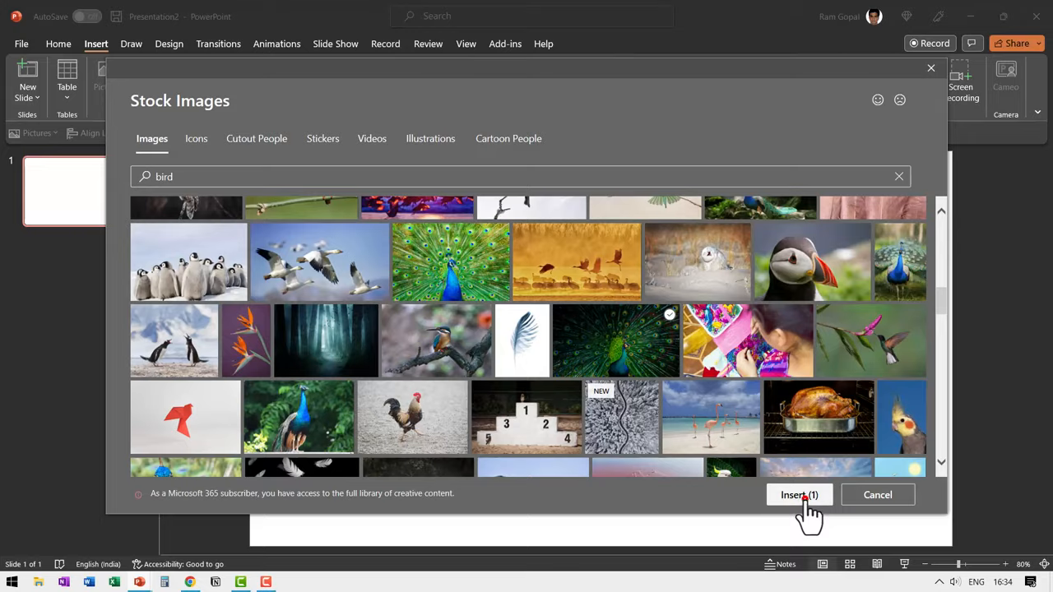
left_click(799, 495)
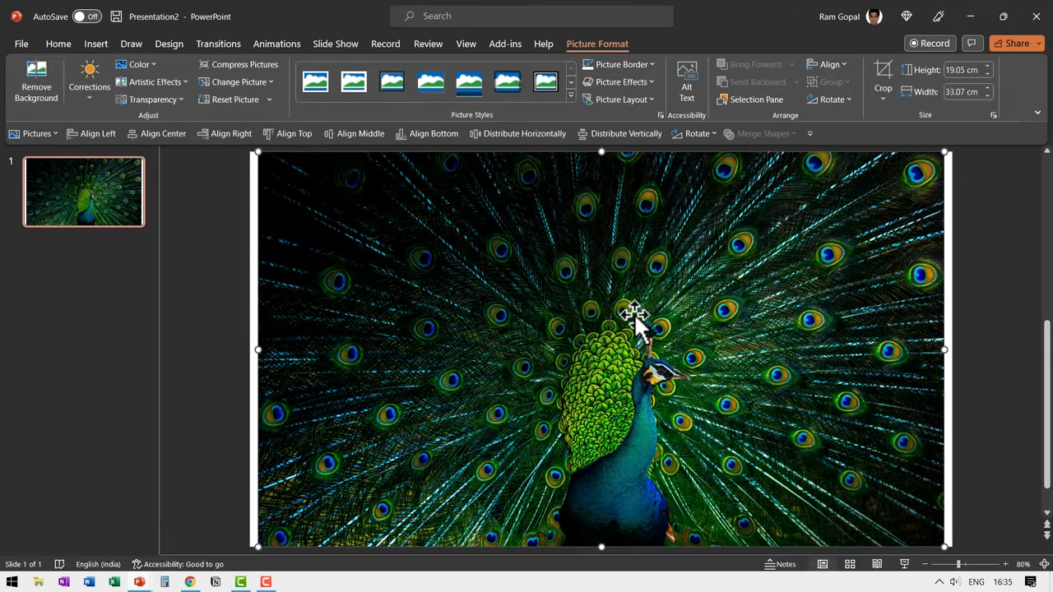
mouse_move(998, 288)
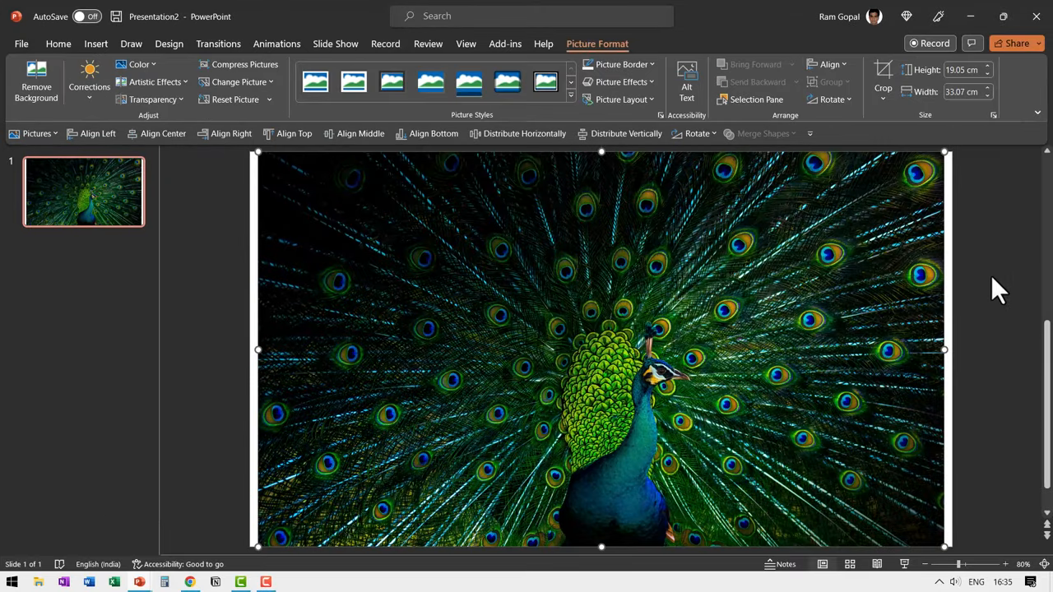
mouse_move(455, 292)
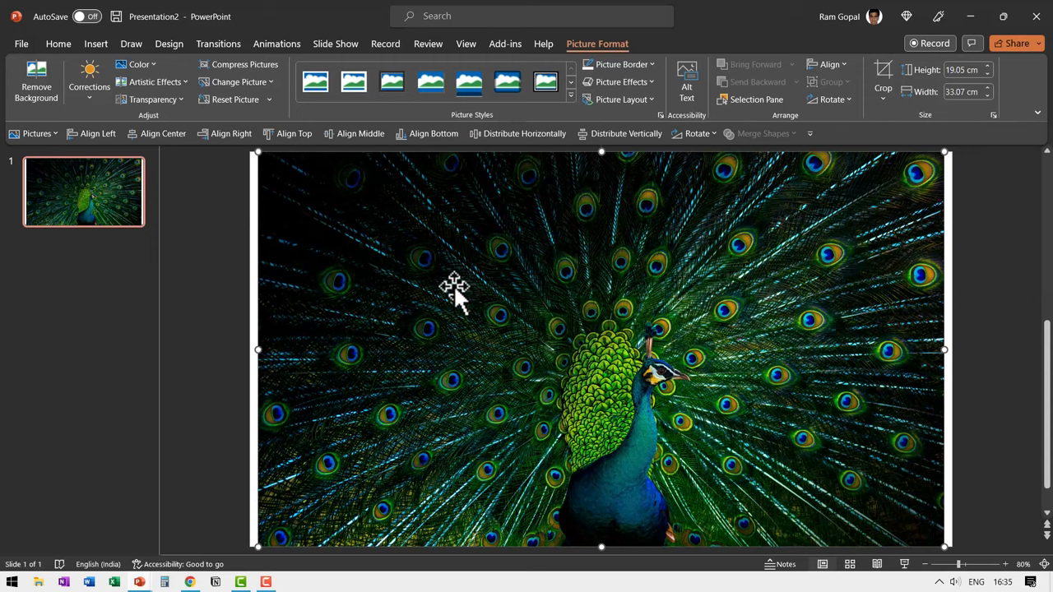
mouse_move(231, 267)
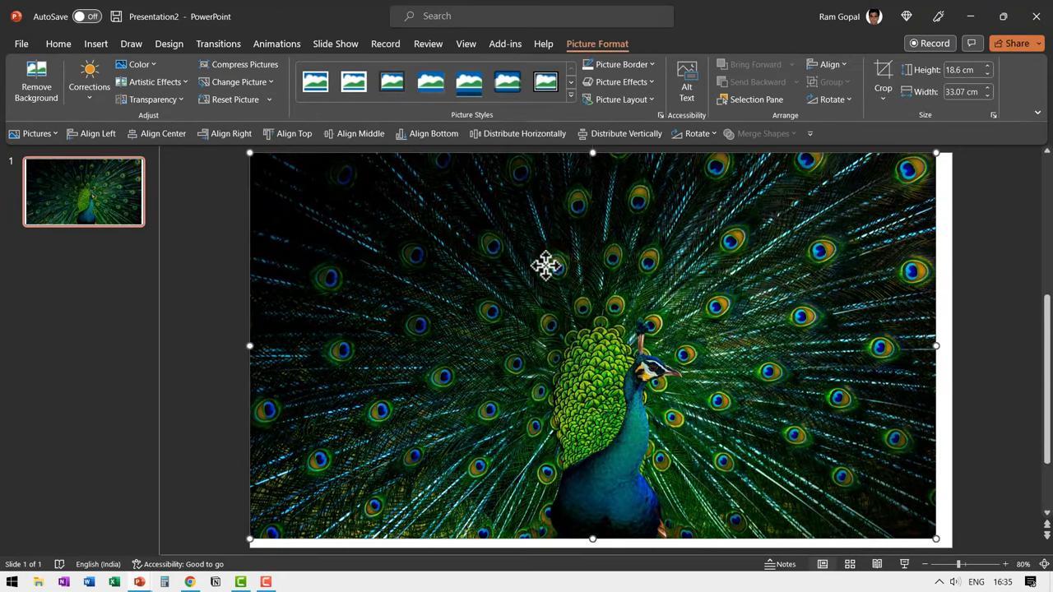
mouse_move(930, 543)
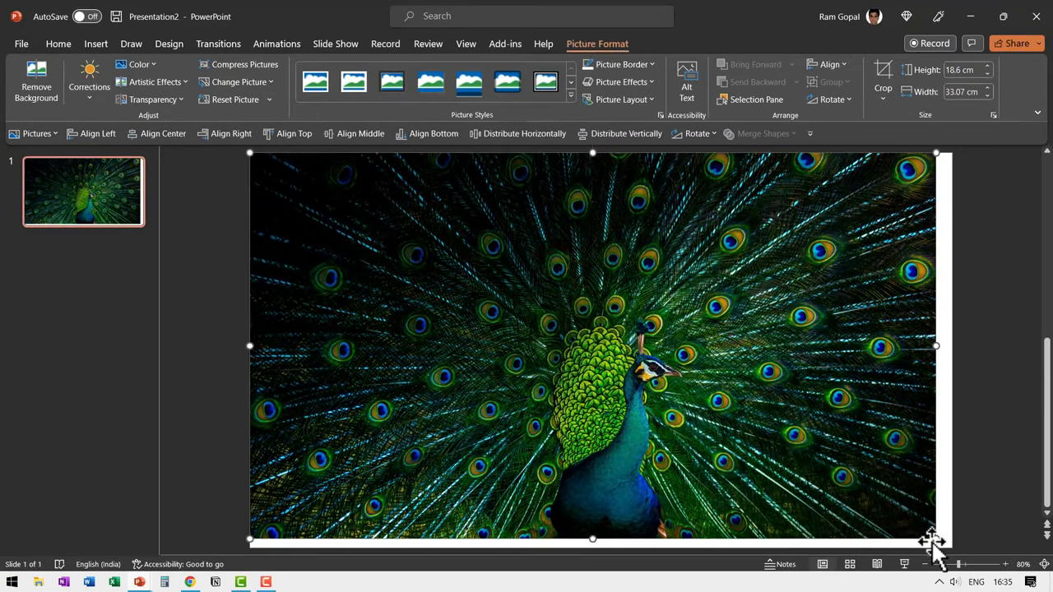
Stretch the peacock photo to 33.87 × 19.05 cm, filling the slide.
left_click_drag(936, 541, 952, 547)
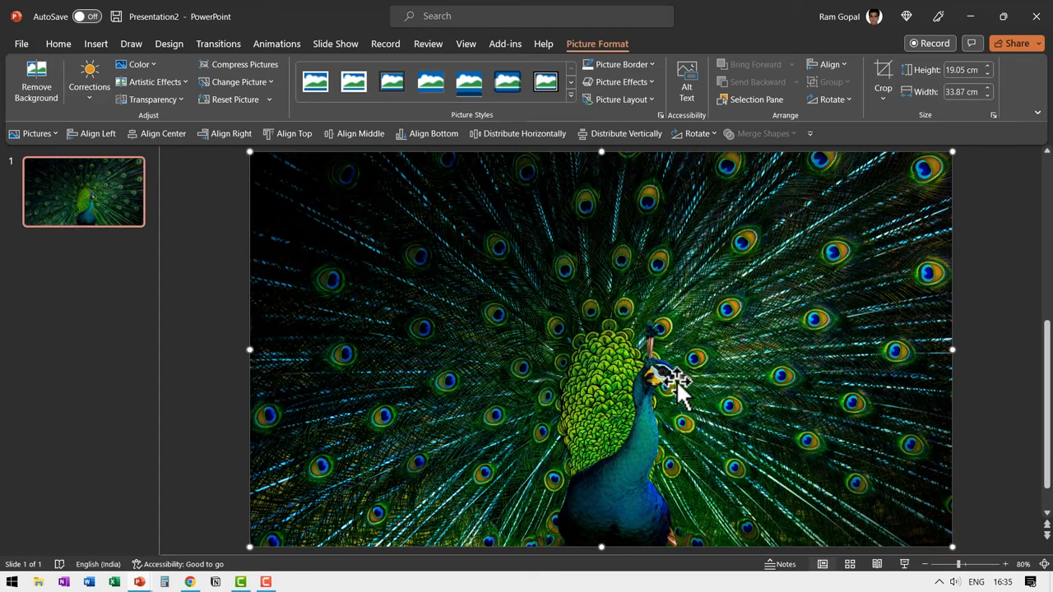
mouse_move(1008, 333)
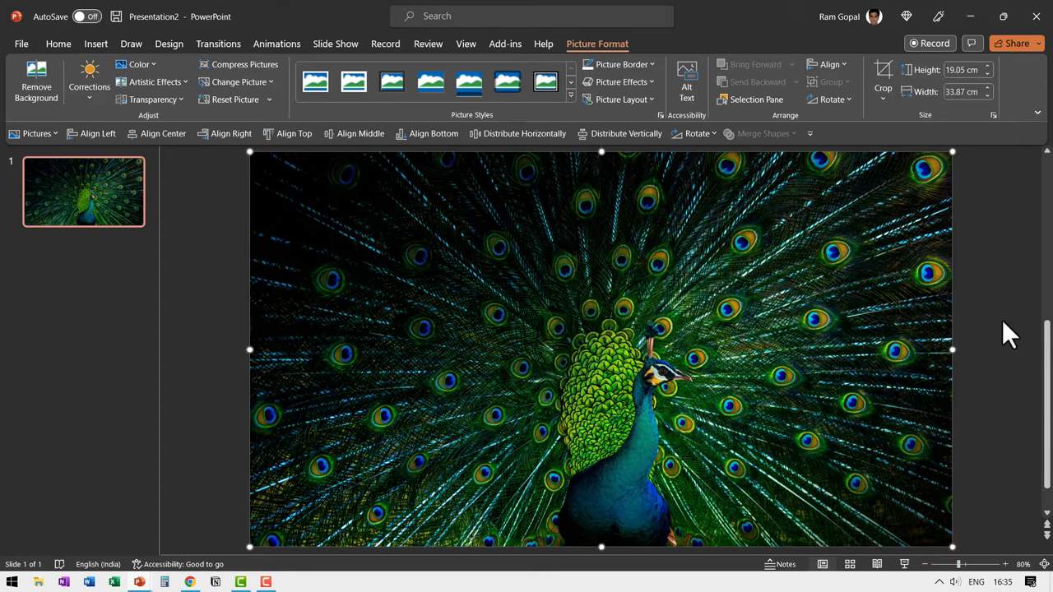
mouse_move(519, 362)
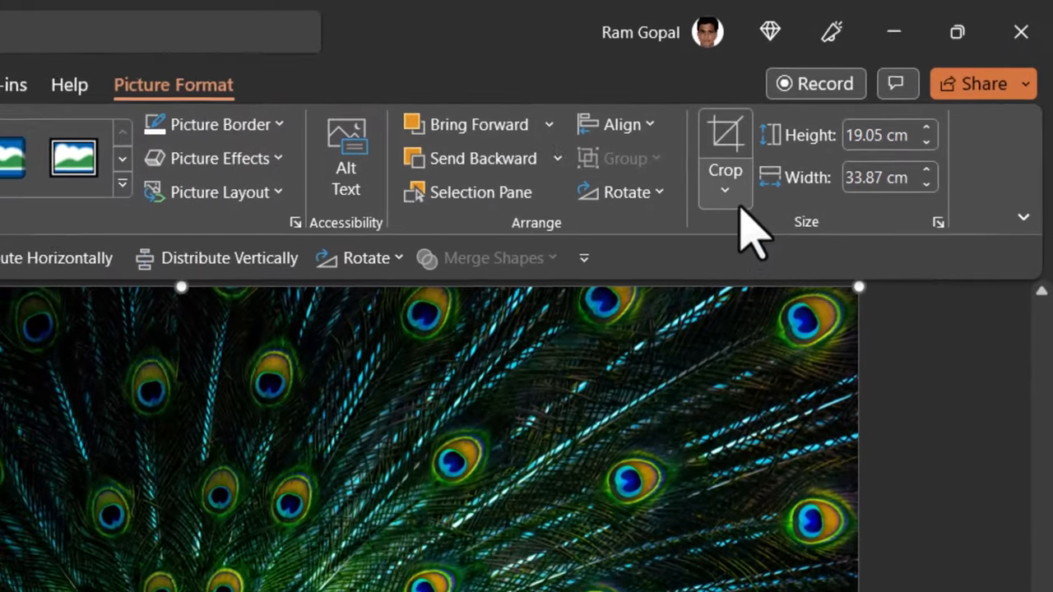
Crop the peacock photo to a 1:1 square aspect ratio.
left_click(725, 189)
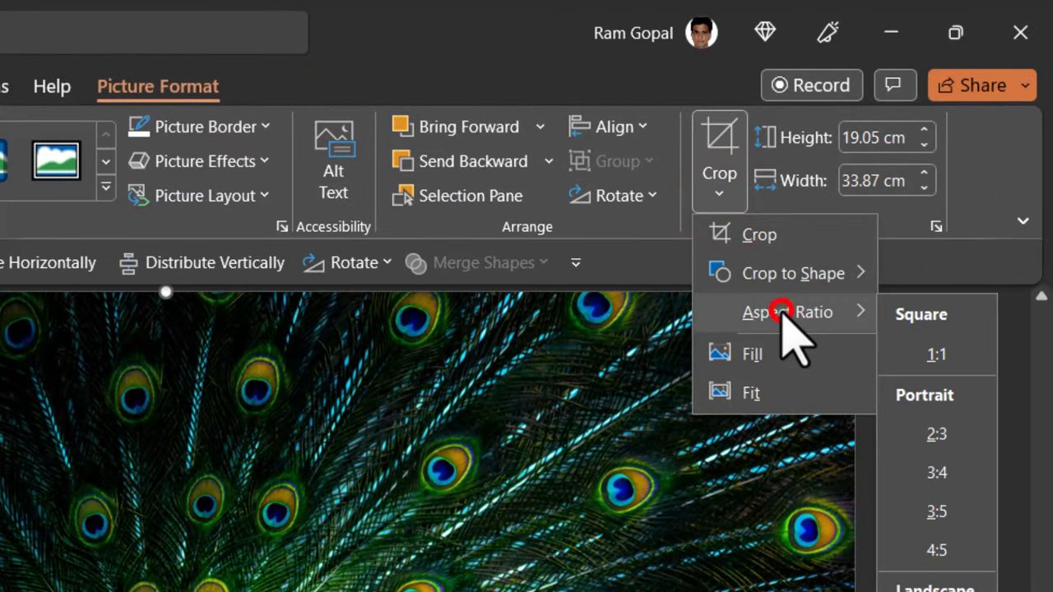
left_click(936, 354)
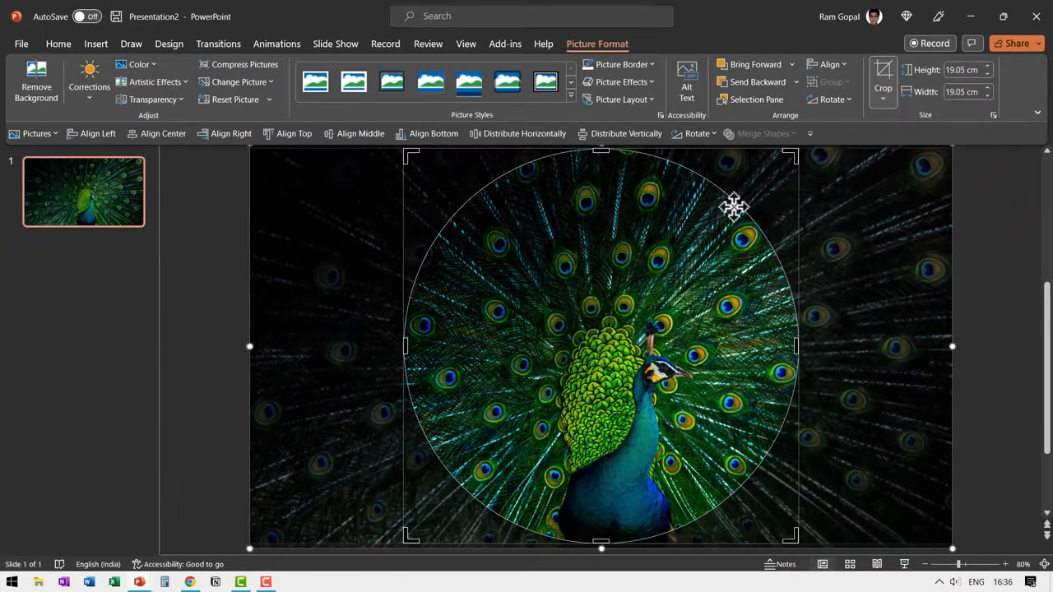
mouse_move(720, 296)
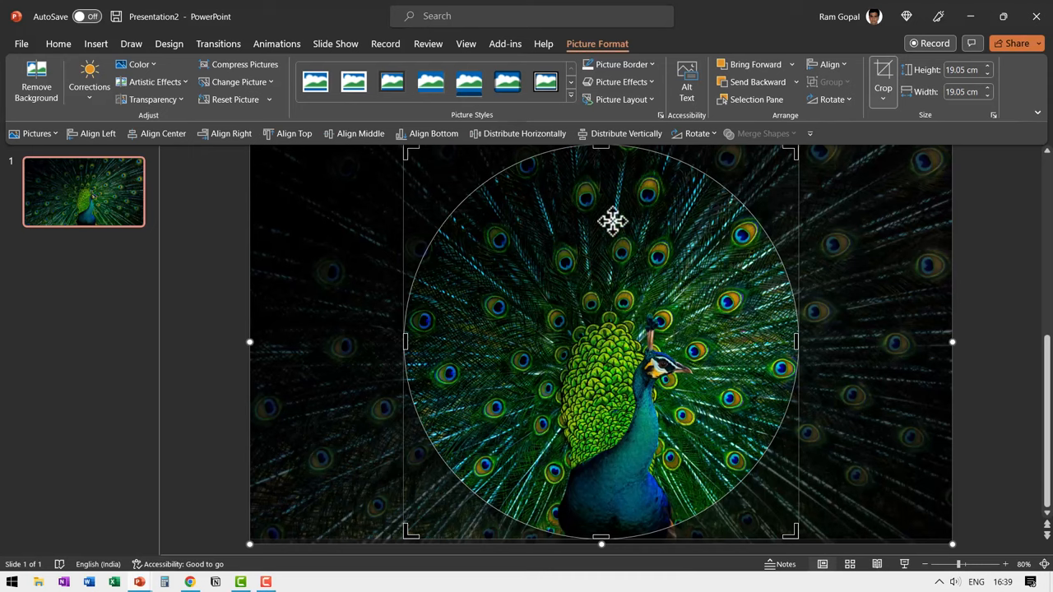
mouse_move(485, 244)
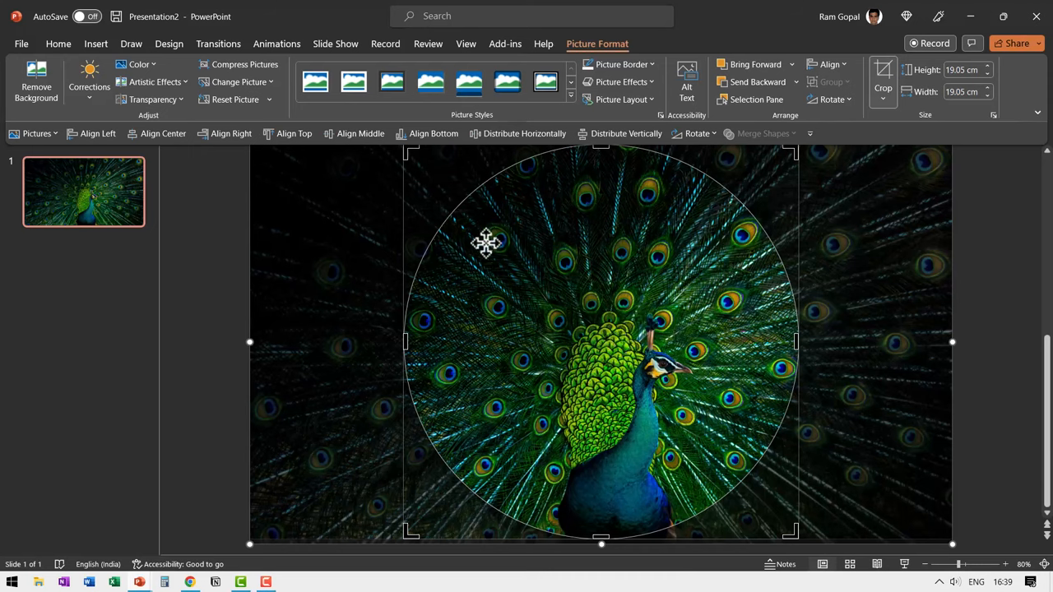
mouse_move(670, 394)
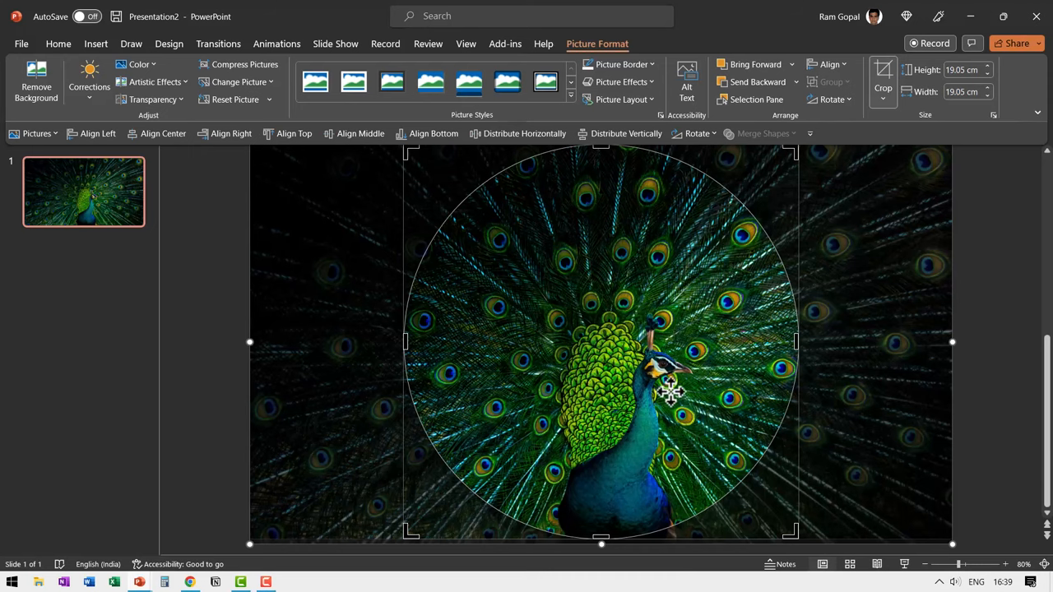
mouse_move(699, 401)
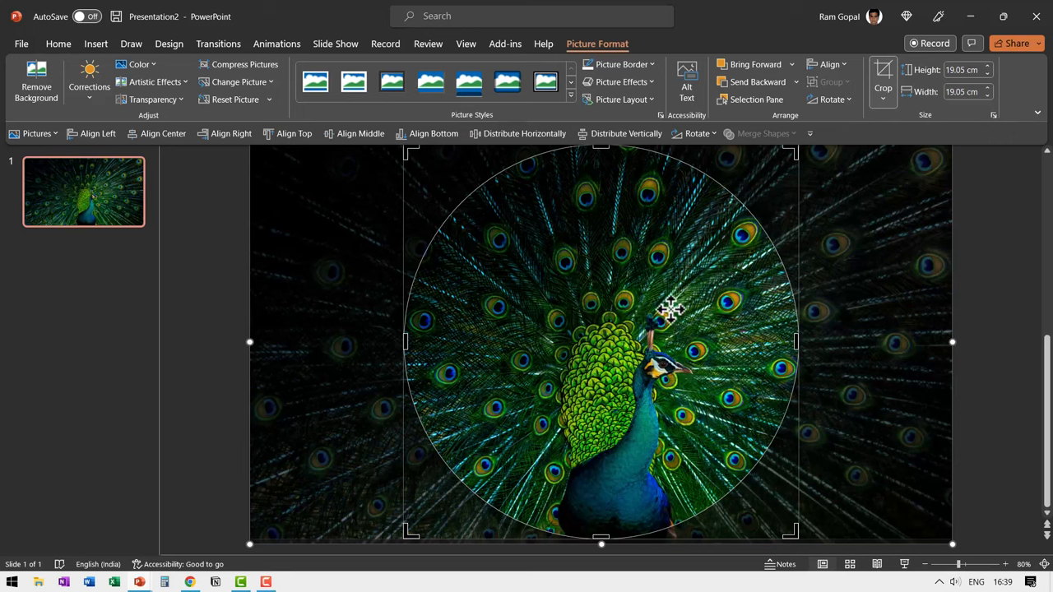
mouse_move(564, 317)
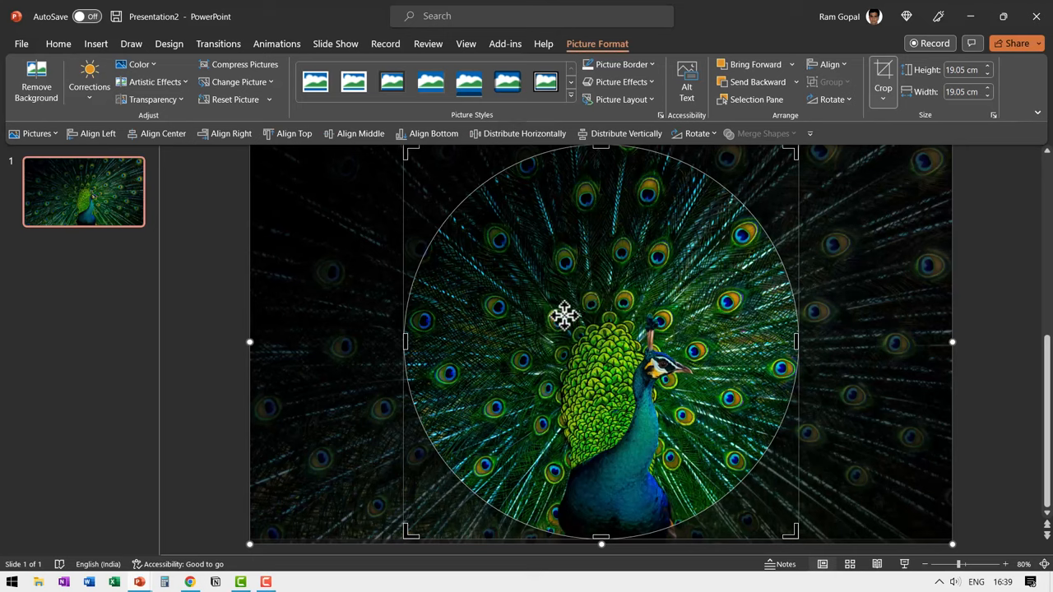
mouse_move(691, 409)
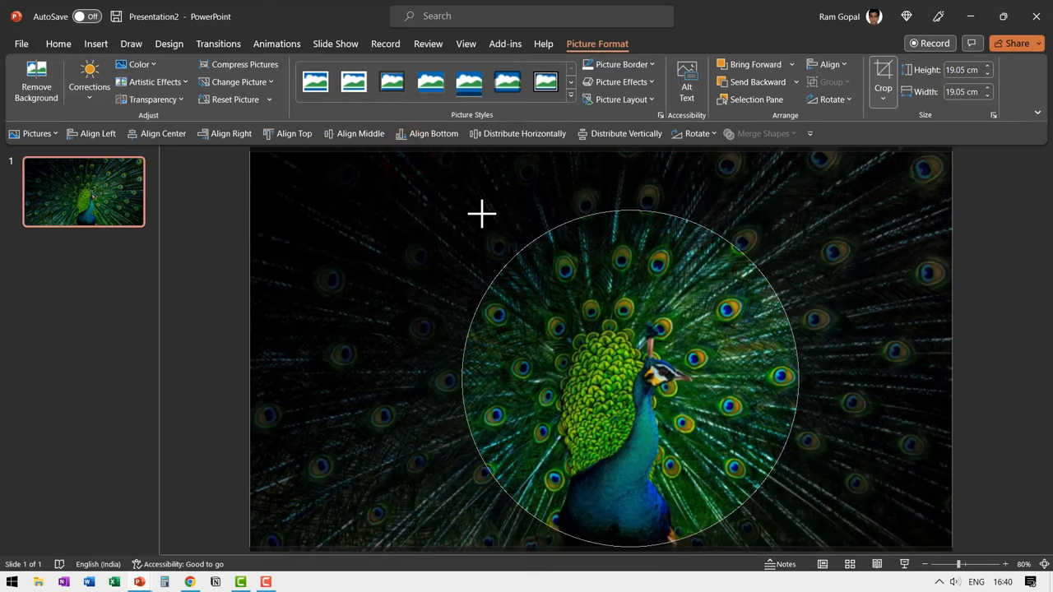
Shrink the circular crop to 13.26 cm, tightened around the peacock.
left_click_drag(481, 214, 527, 251)
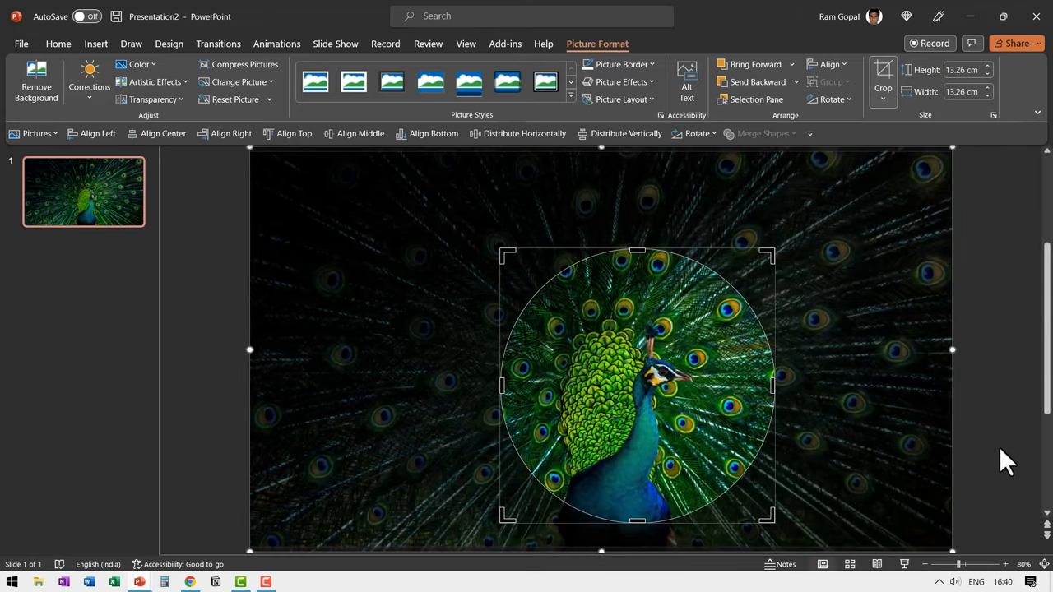
mouse_move(782, 368)
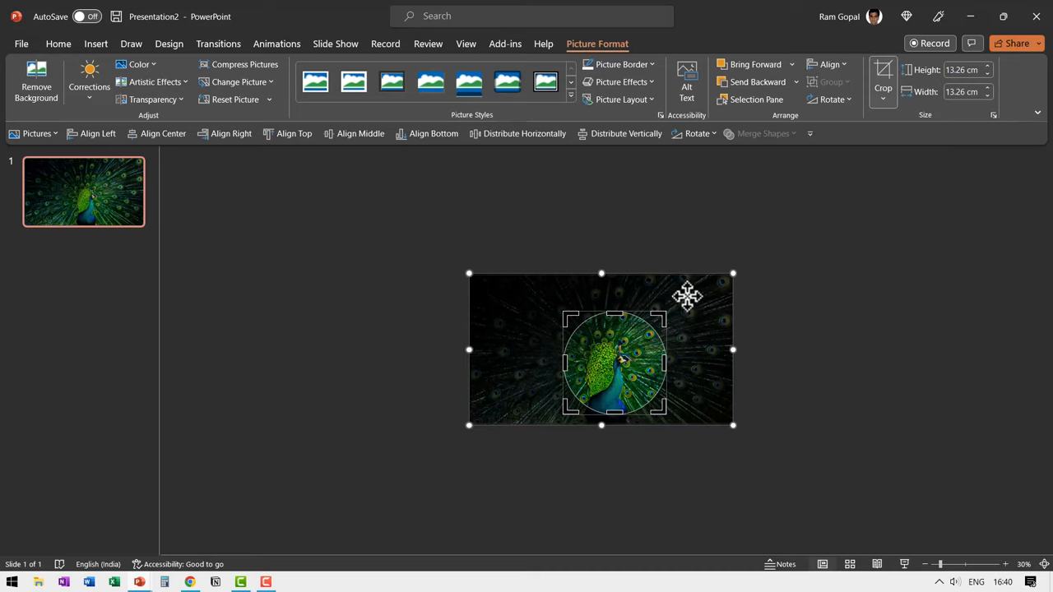
mouse_move(715, 309)
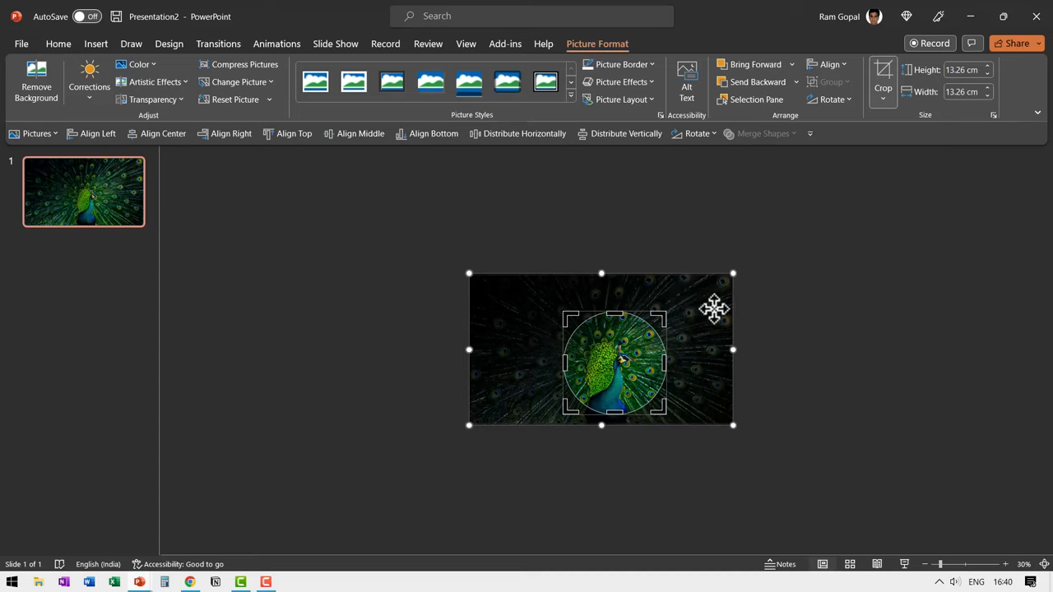
mouse_move(710, 302)
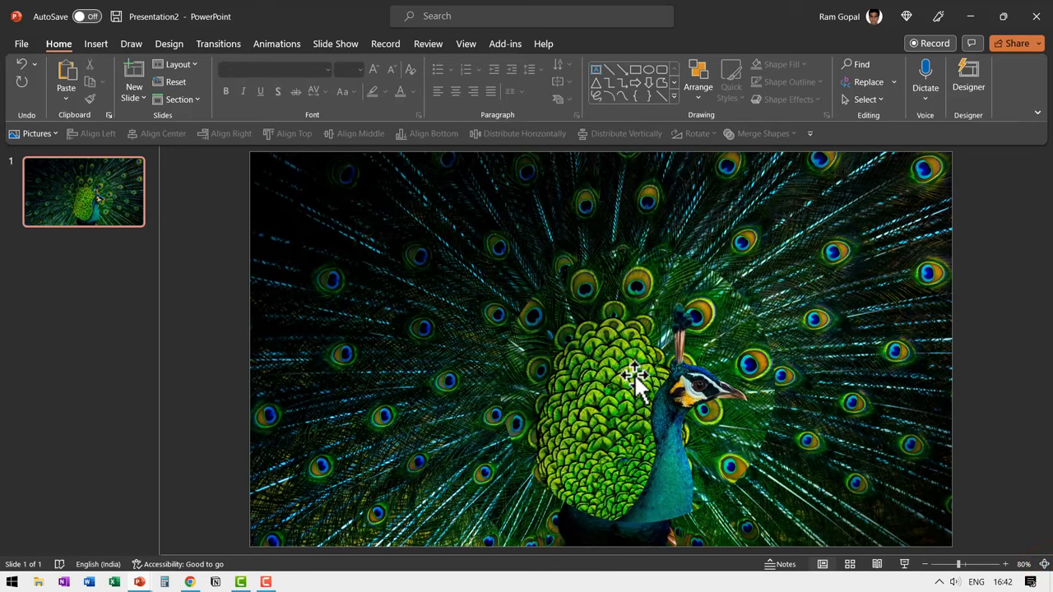
mouse_move(629, 366)
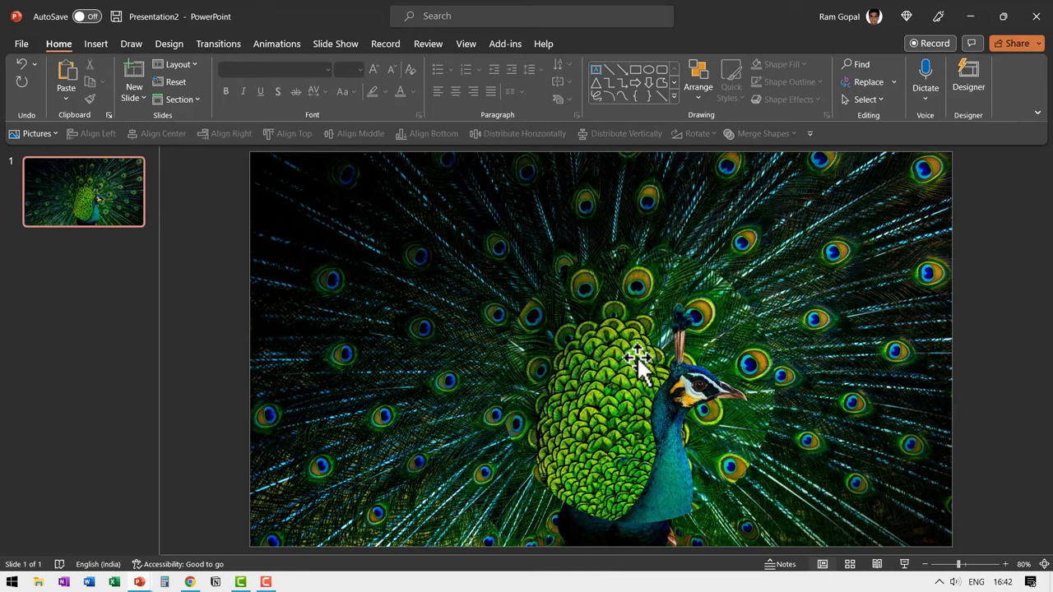
Give the circular peacock picture a white border.
left_click(638, 362)
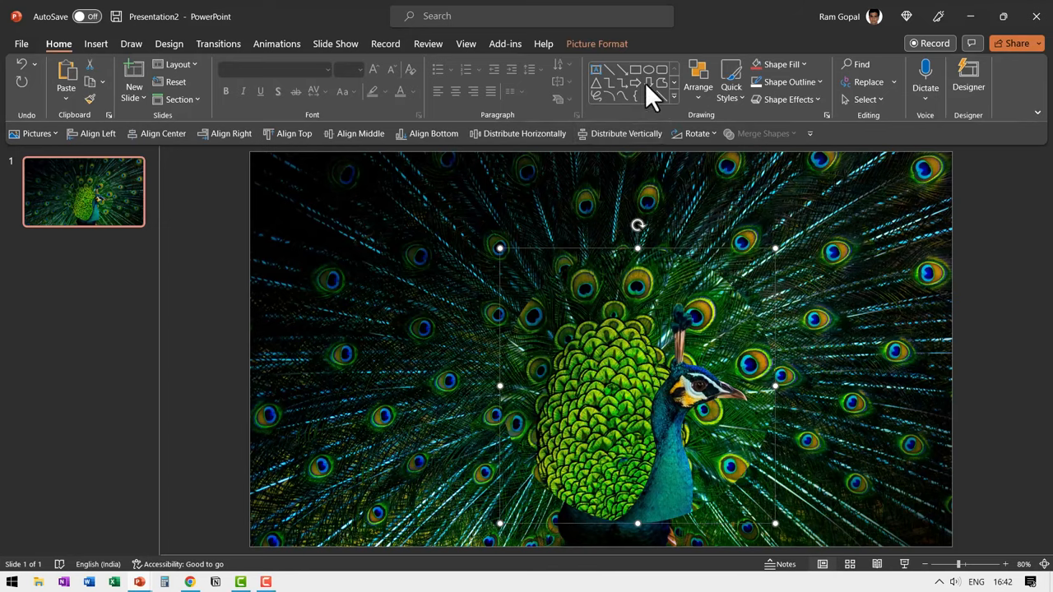
left_click(617, 65)
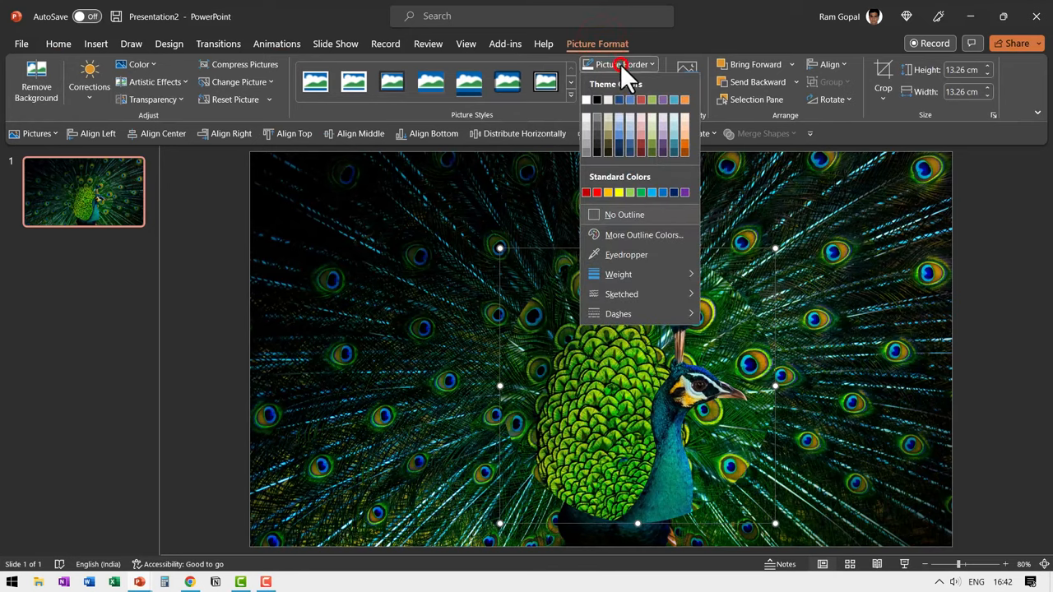
left_click(596, 99)
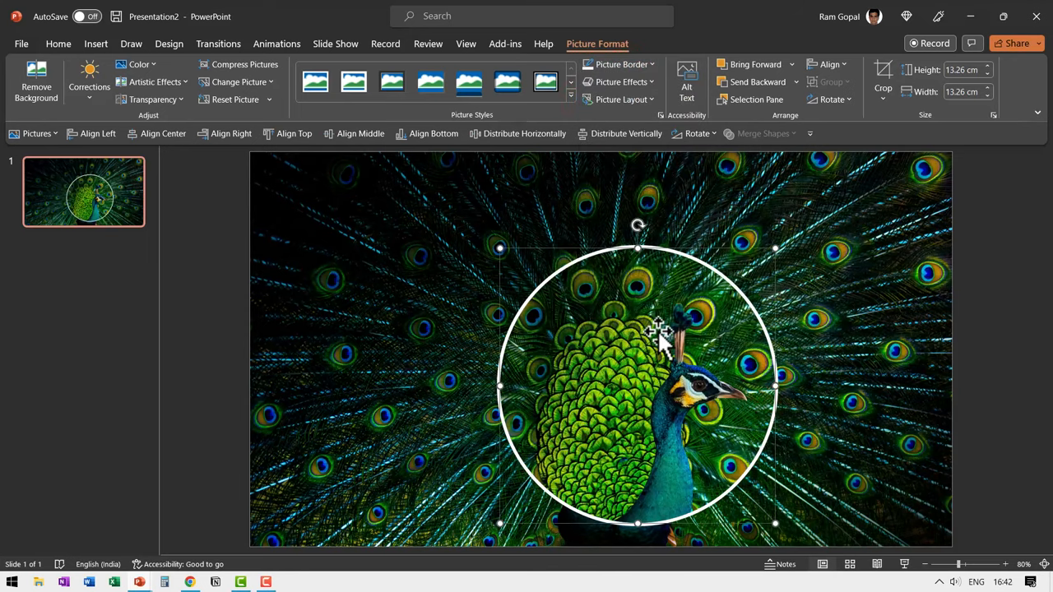
Apply a centred inner shadow to the circle and raise its blur to 56 pt.
right_click(658, 346)
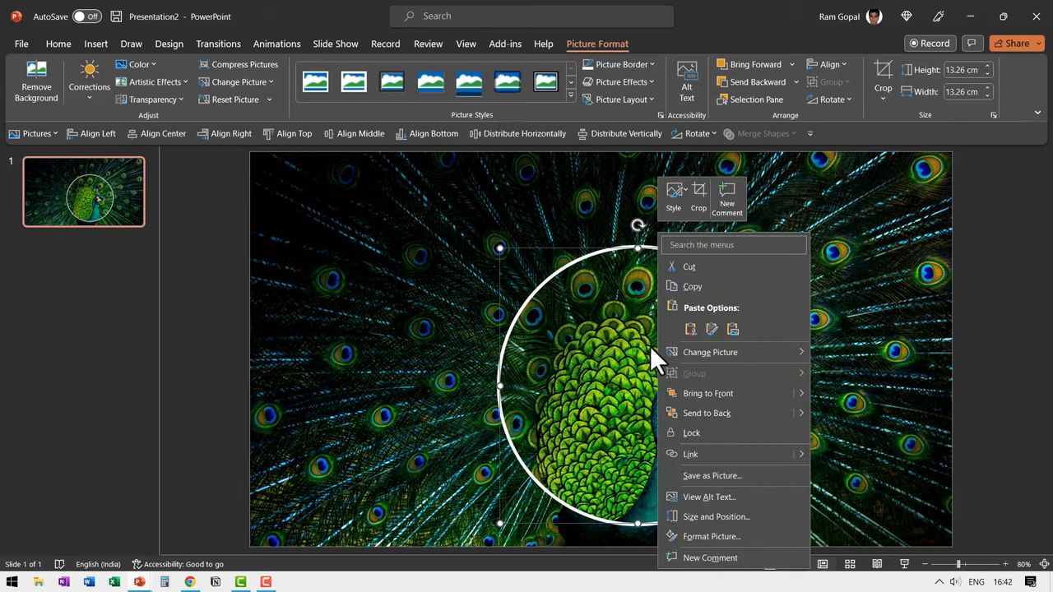
left_click(711, 536)
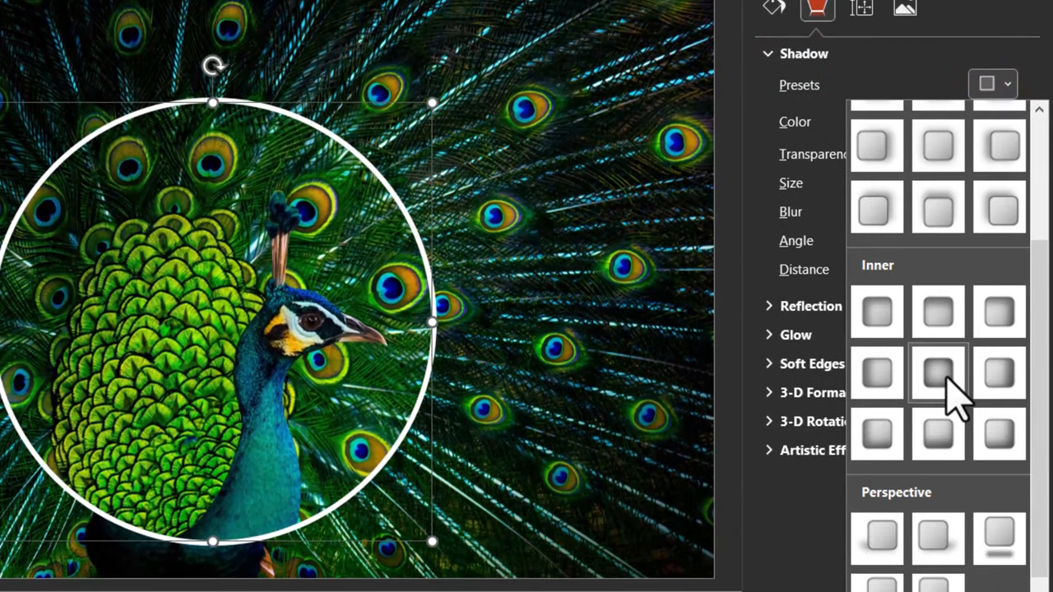
left_click(938, 374)
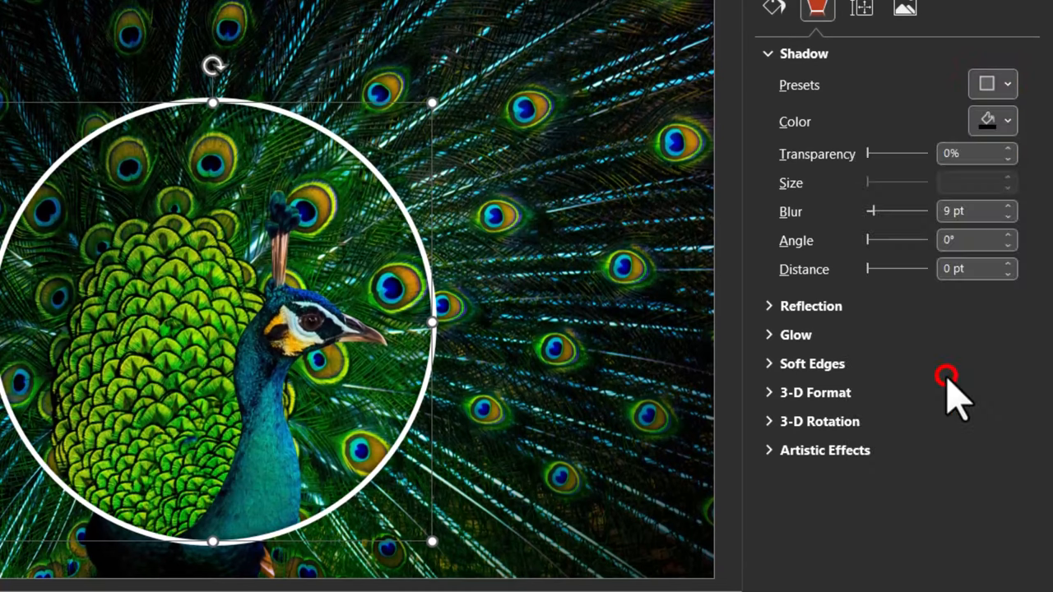
left_click_drag(871, 211, 897, 211)
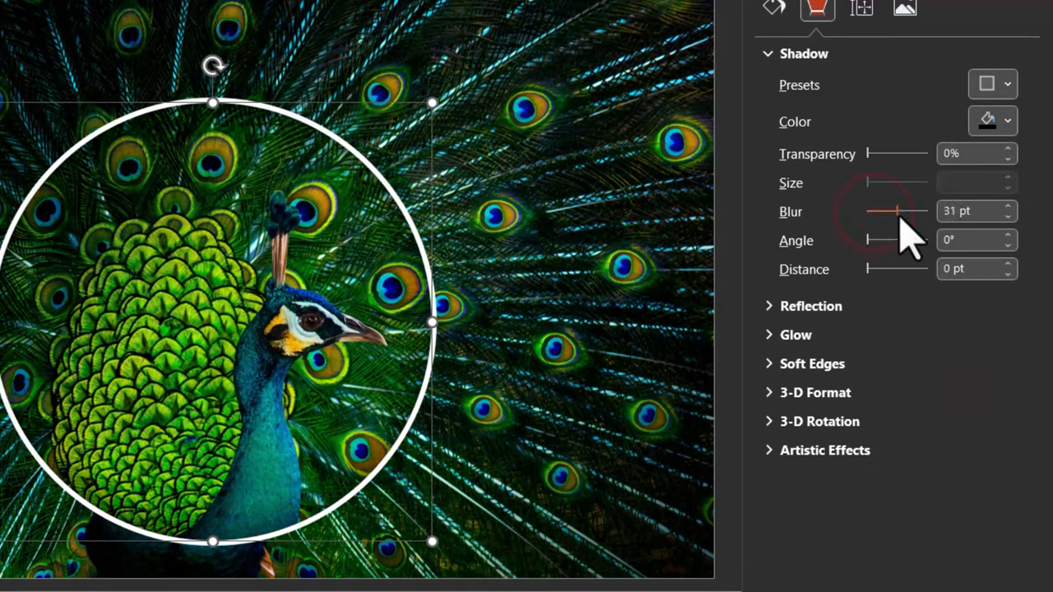
left_click_drag(893, 211, 905, 212)
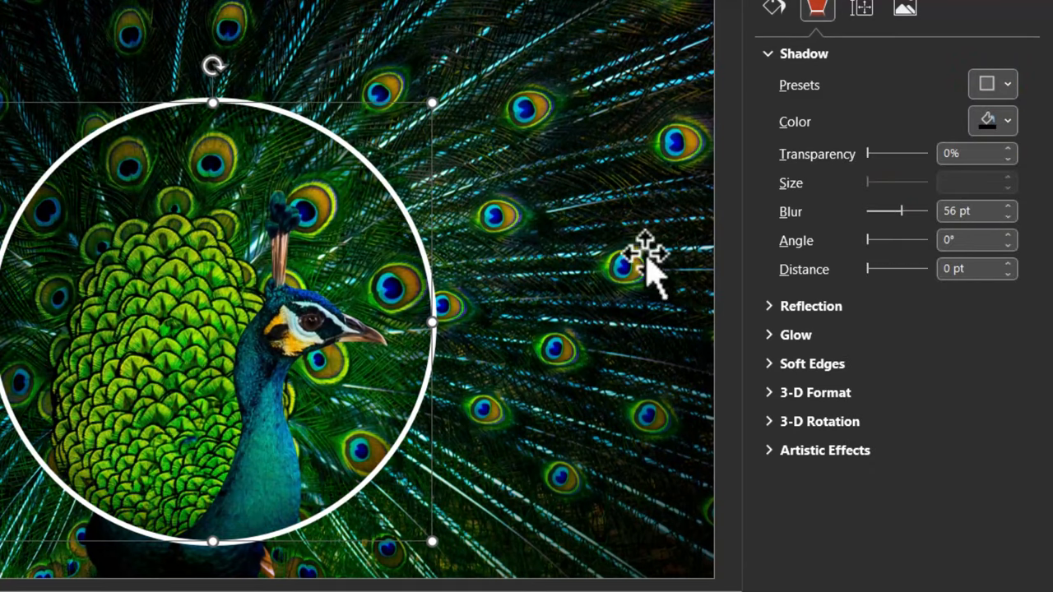
mouse_move(296, 239)
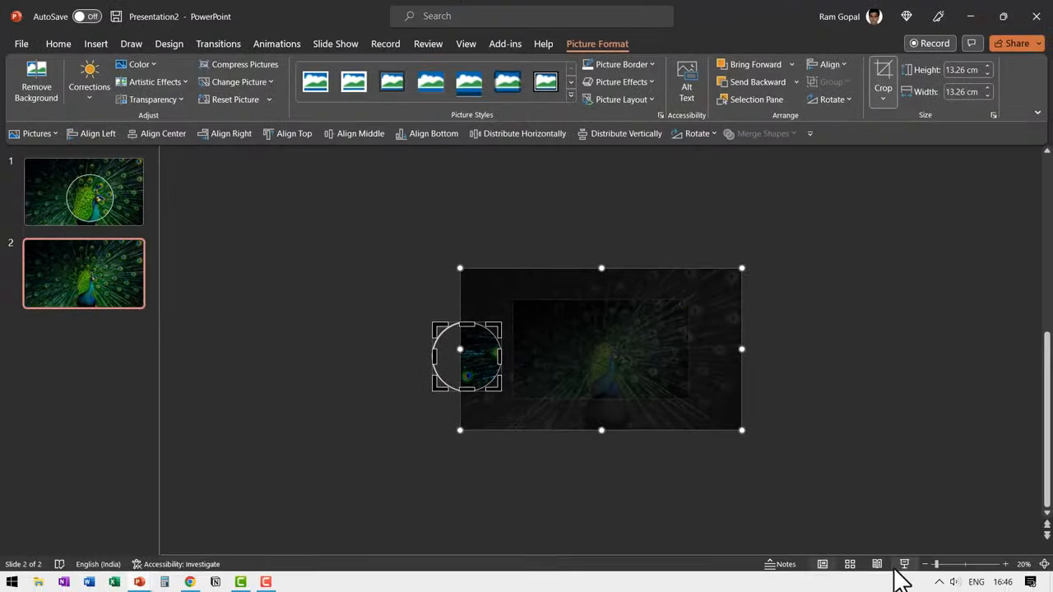
Exit crop mode and apply the Morph transition to slide 2.
left_click(83, 192)
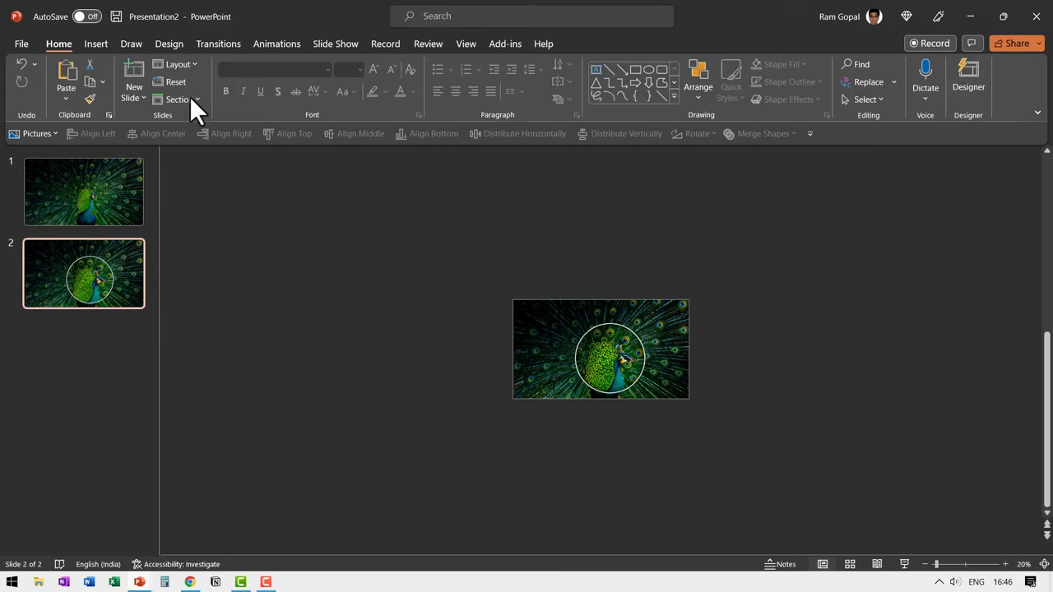
left_click(218, 43)
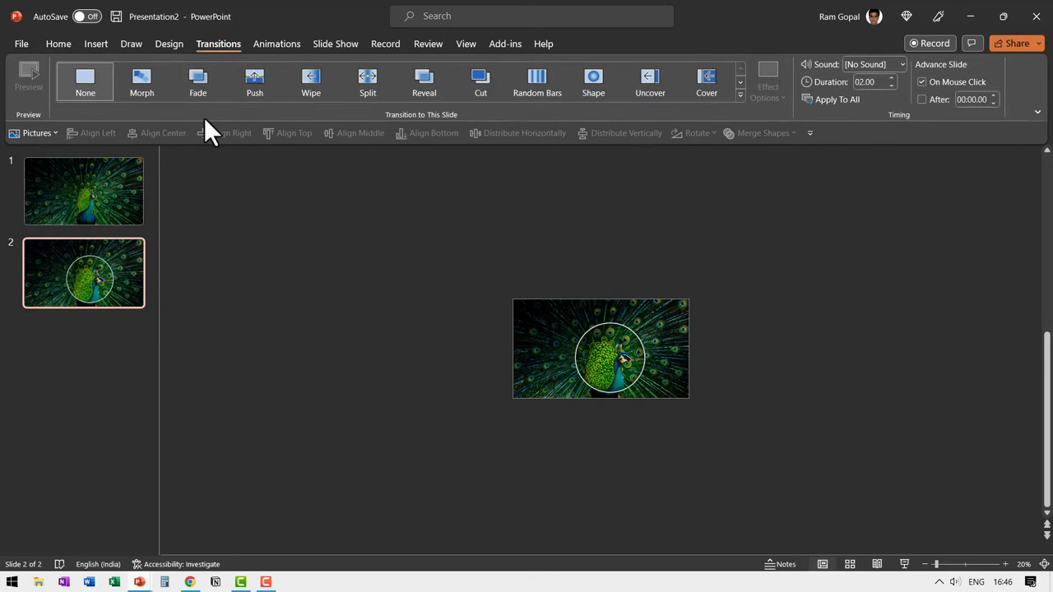
left_click(141, 83)
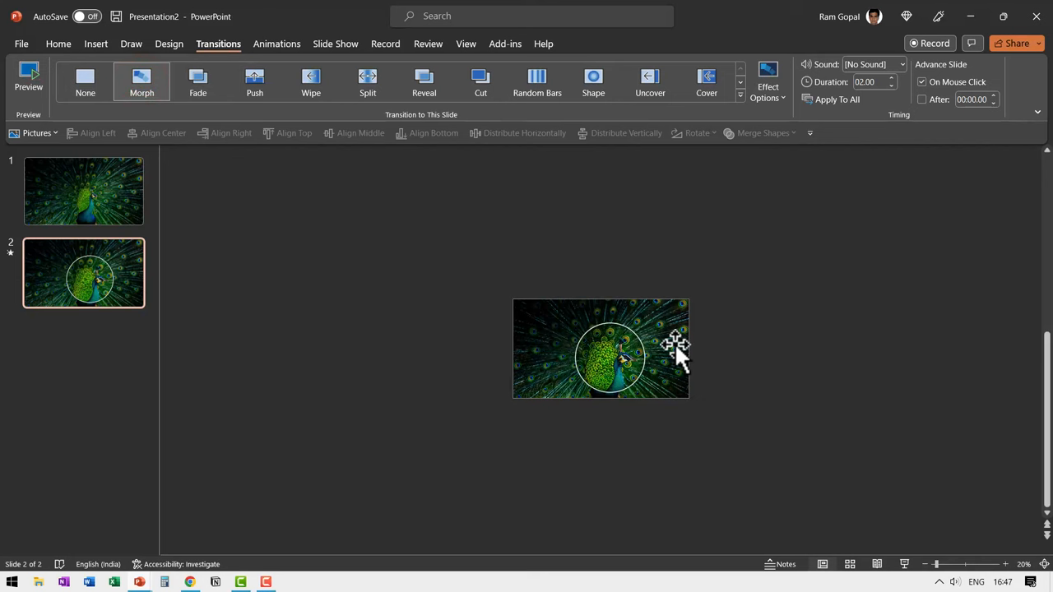
left_click(83, 190)
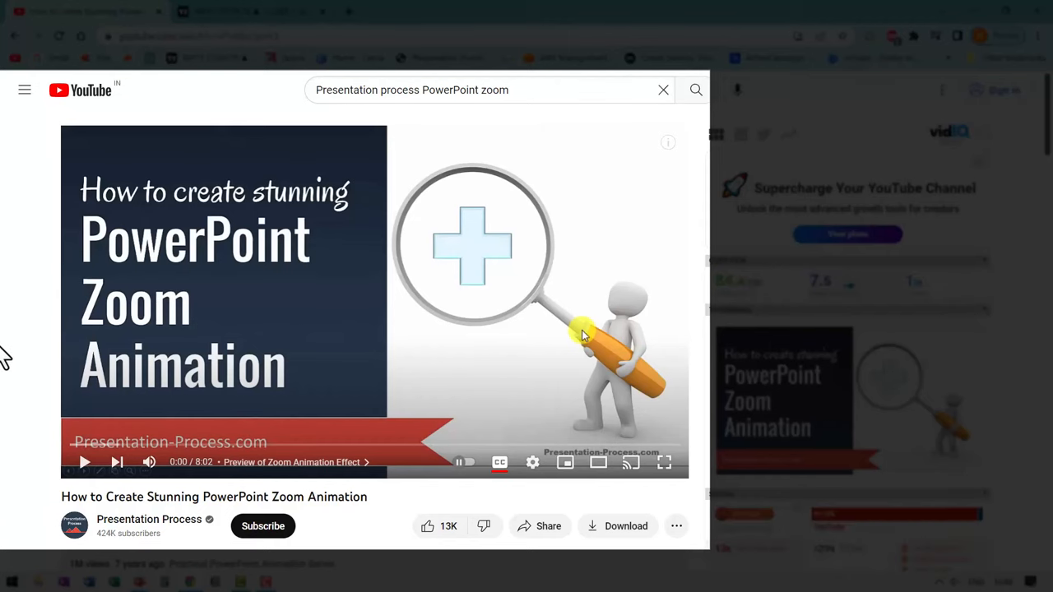
mouse_move(99, 308)
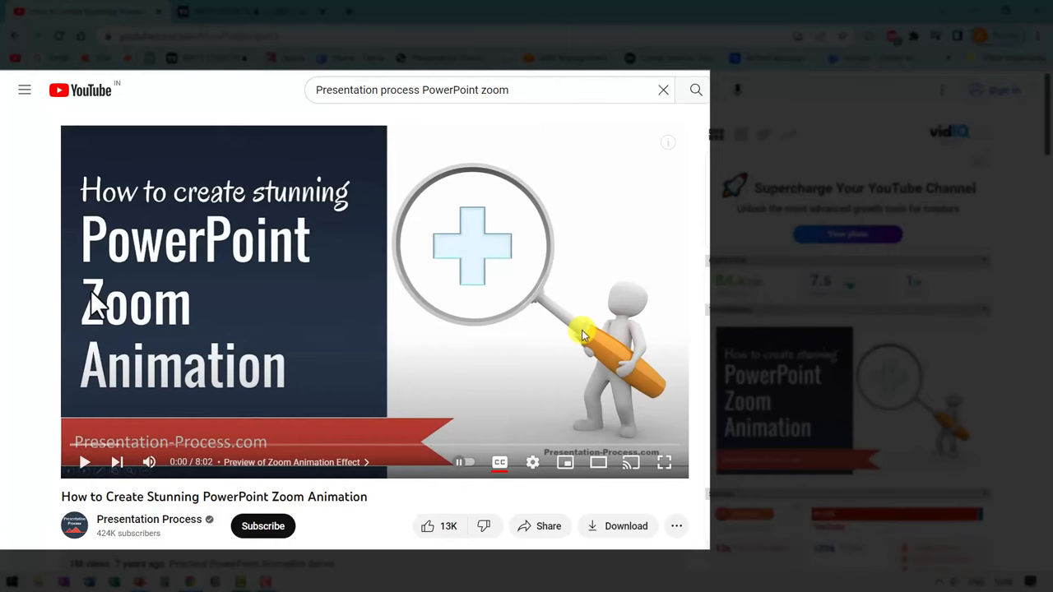
mouse_move(238, 255)
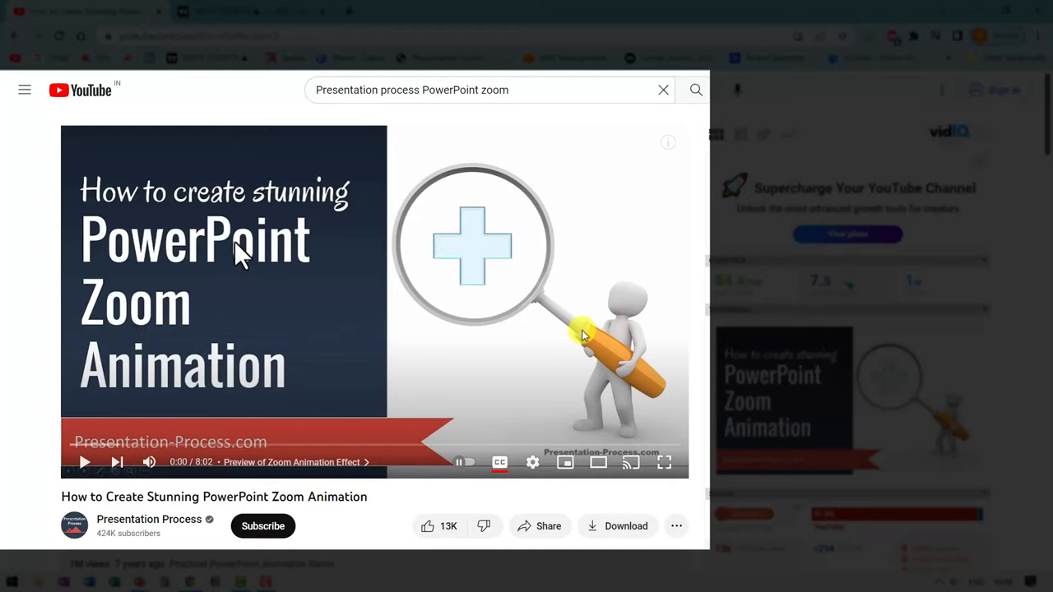
mouse_move(220, 306)
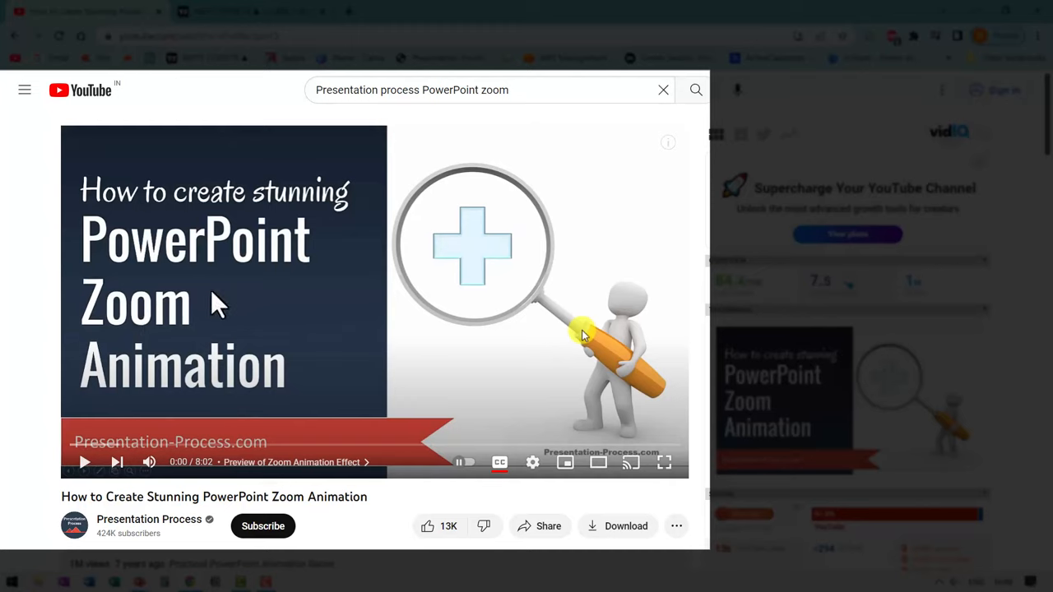
mouse_move(422, 368)
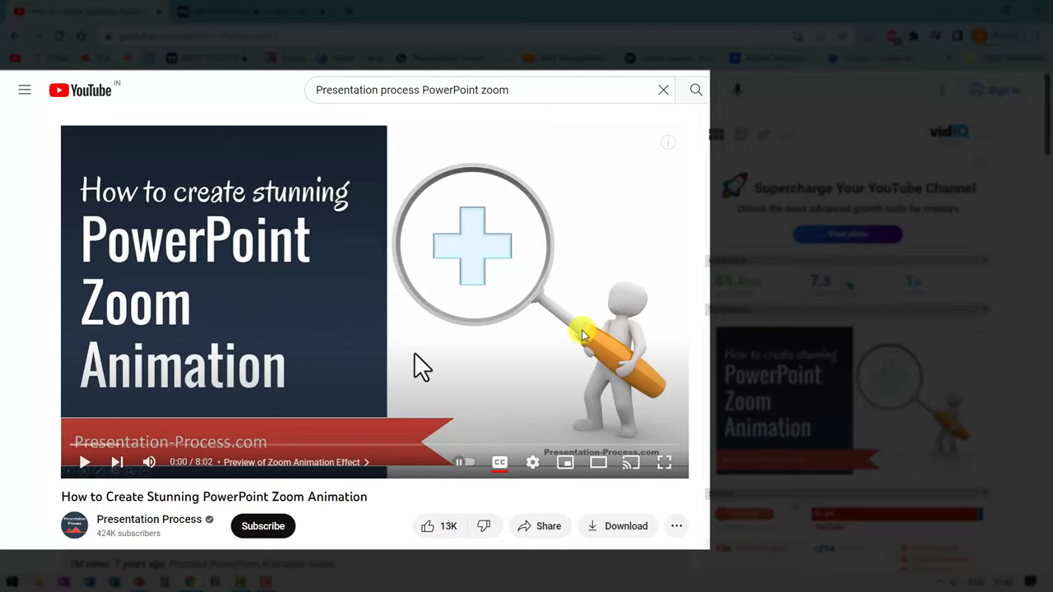
mouse_move(144, 531)
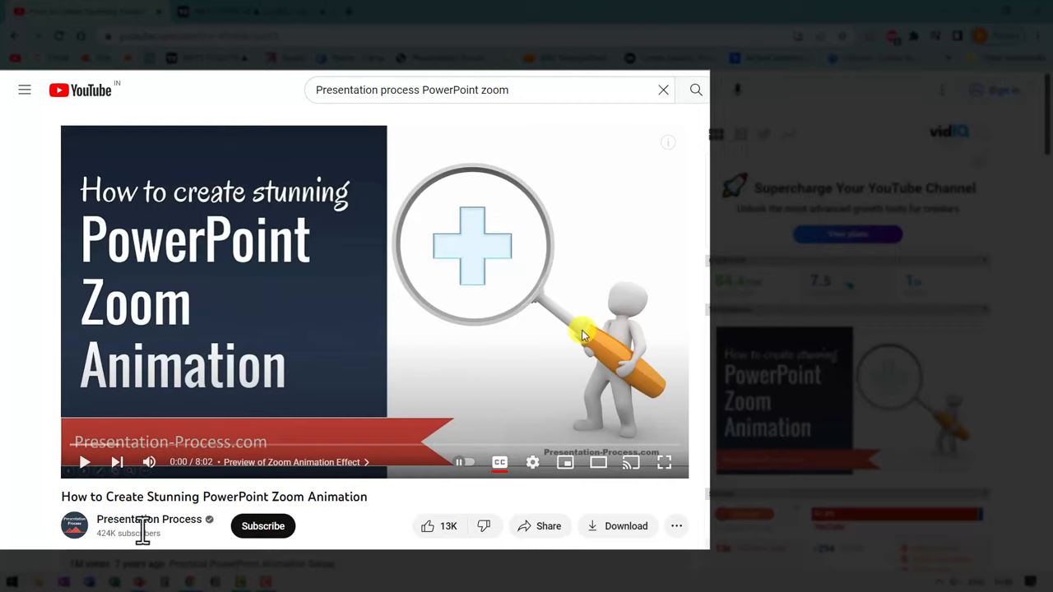
mouse_move(460, 337)
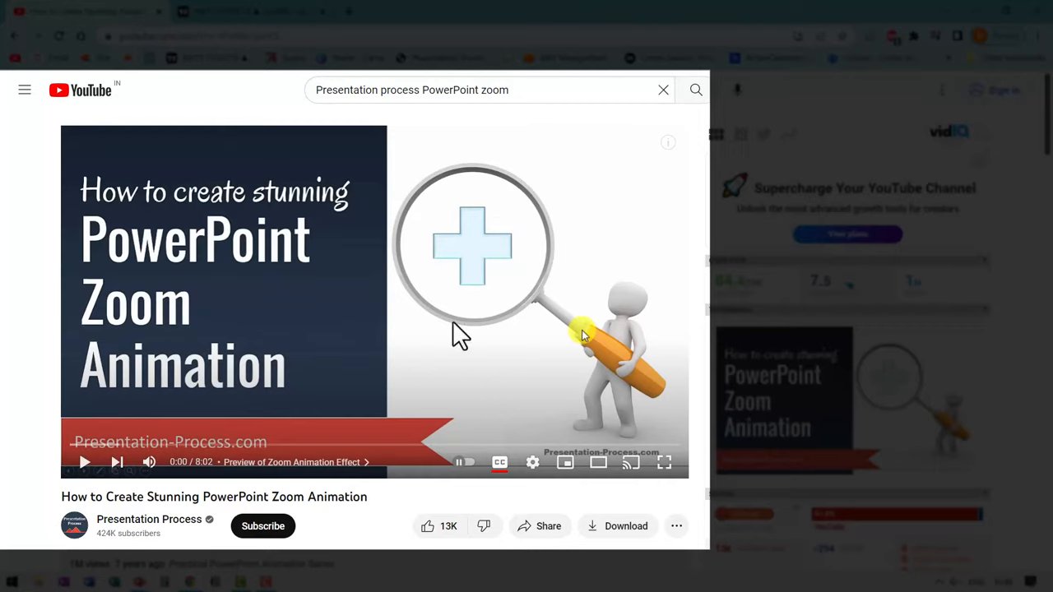